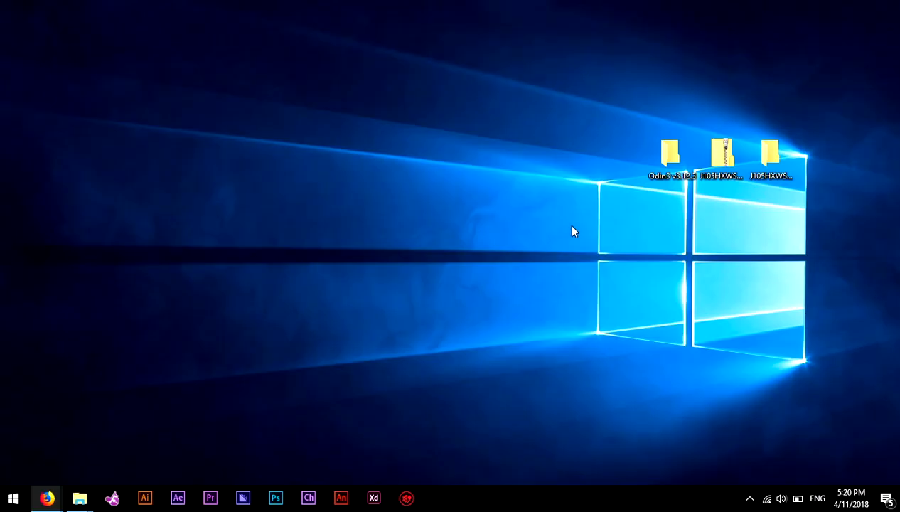
{"action": "mouse_move", "coordinate": [672, 219]}
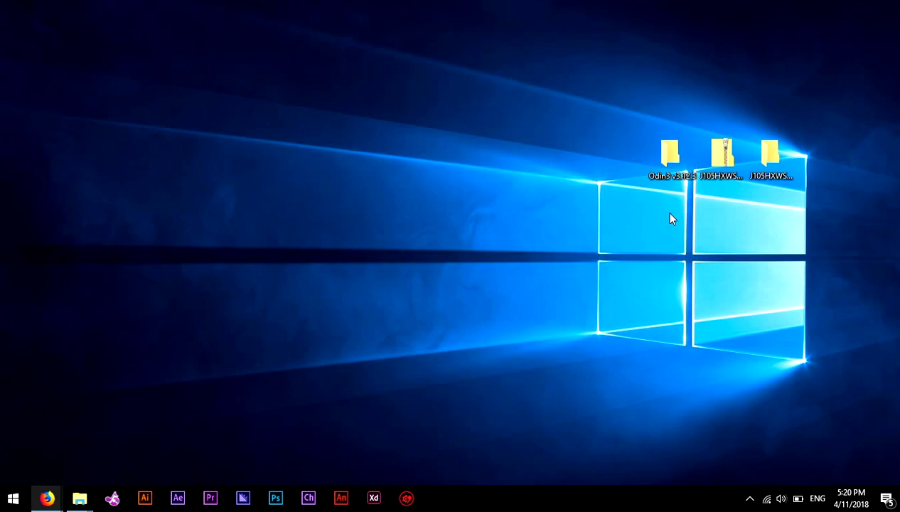
Step: Restore the 'Firmwares - SamMobile' Firefox window showing the Find Firmware model search
{"action": "left_click", "coordinate": [670, 153]}
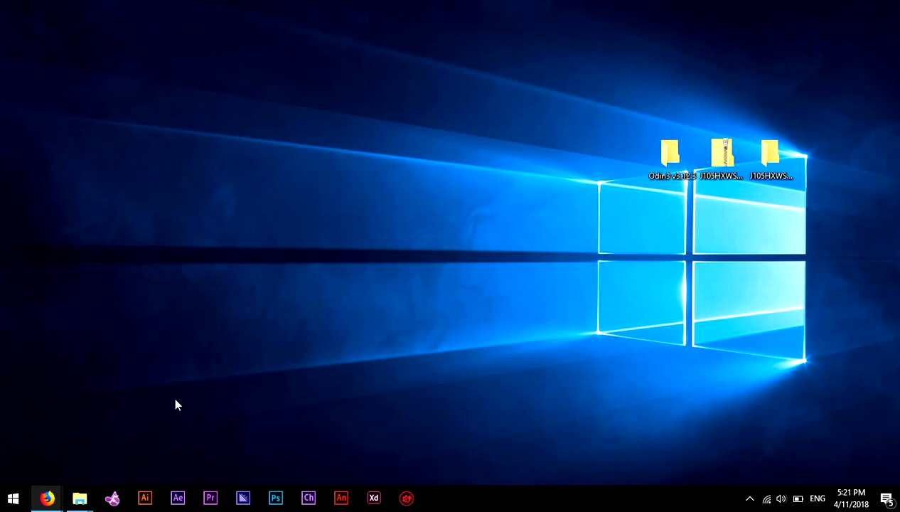
{"action": "mouse_move", "coordinate": [46, 497]}
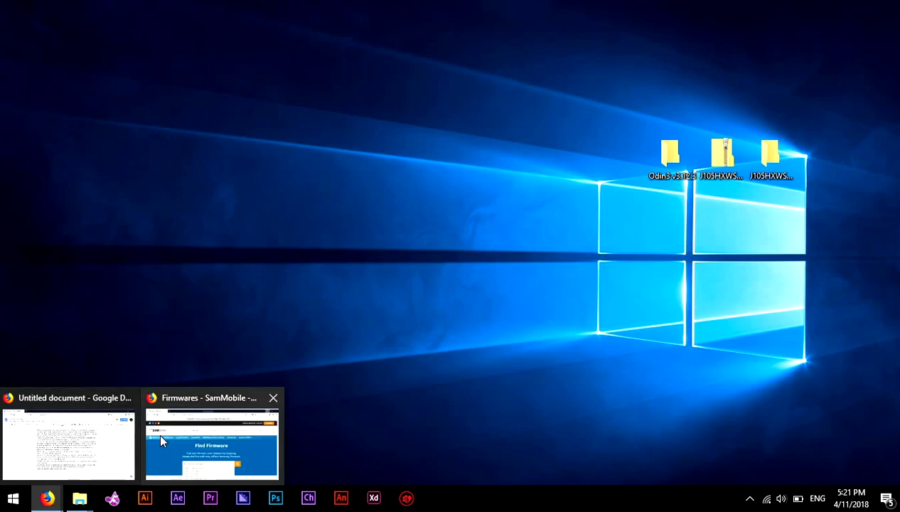
{"action": "left_click", "coordinate": [211, 444]}
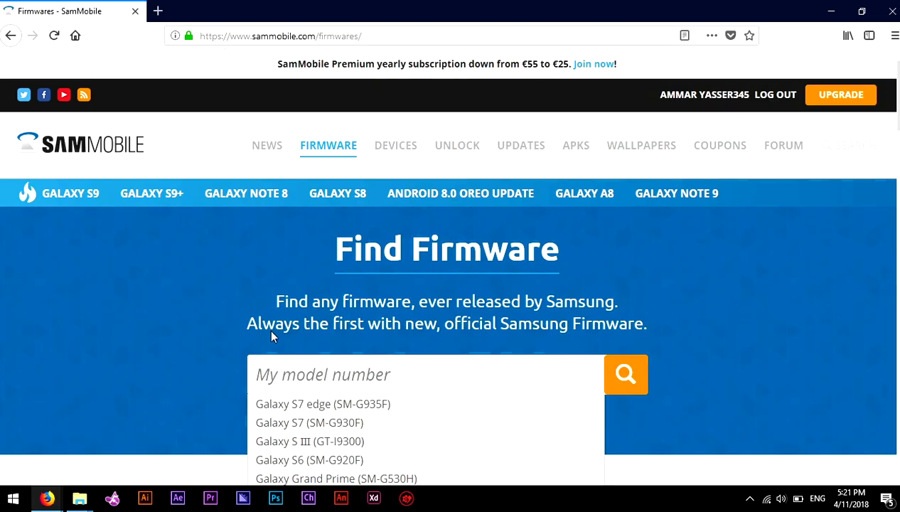
{"action": "mouse_move", "coordinate": [328, 149]}
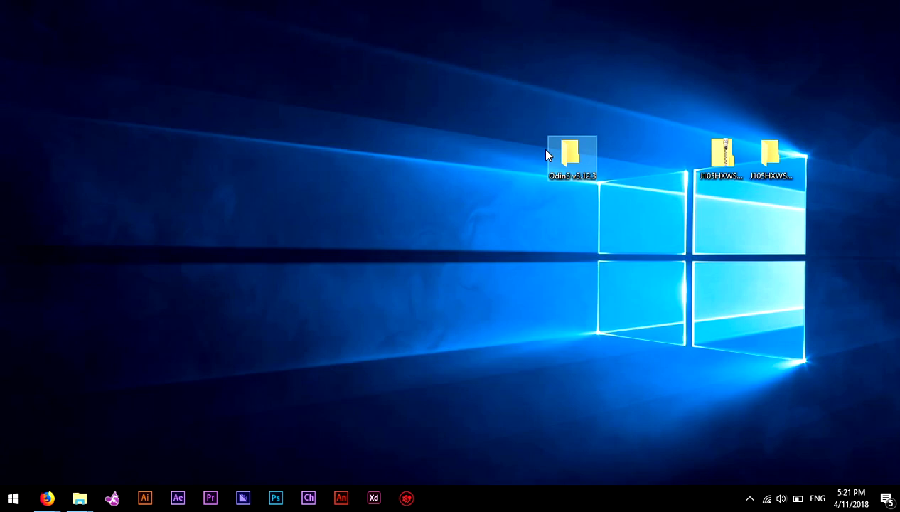
{"action": "mouse_move", "coordinate": [558, 150]}
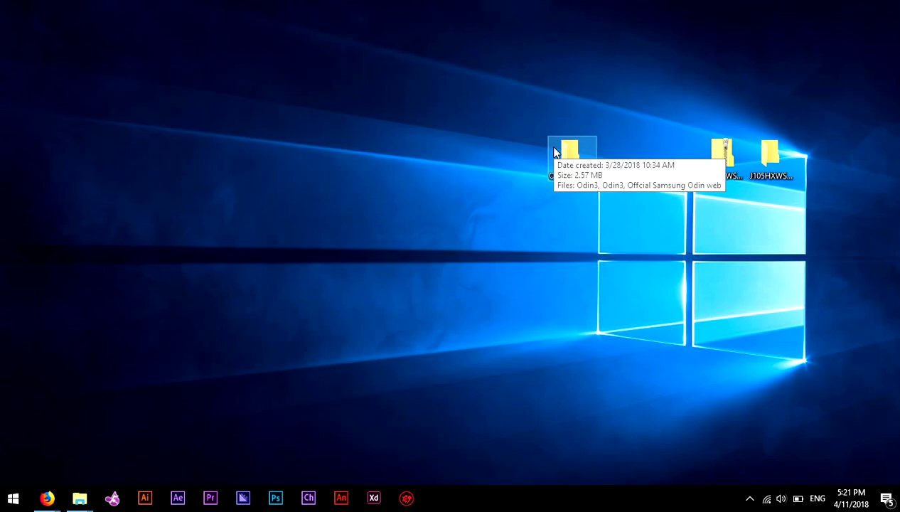